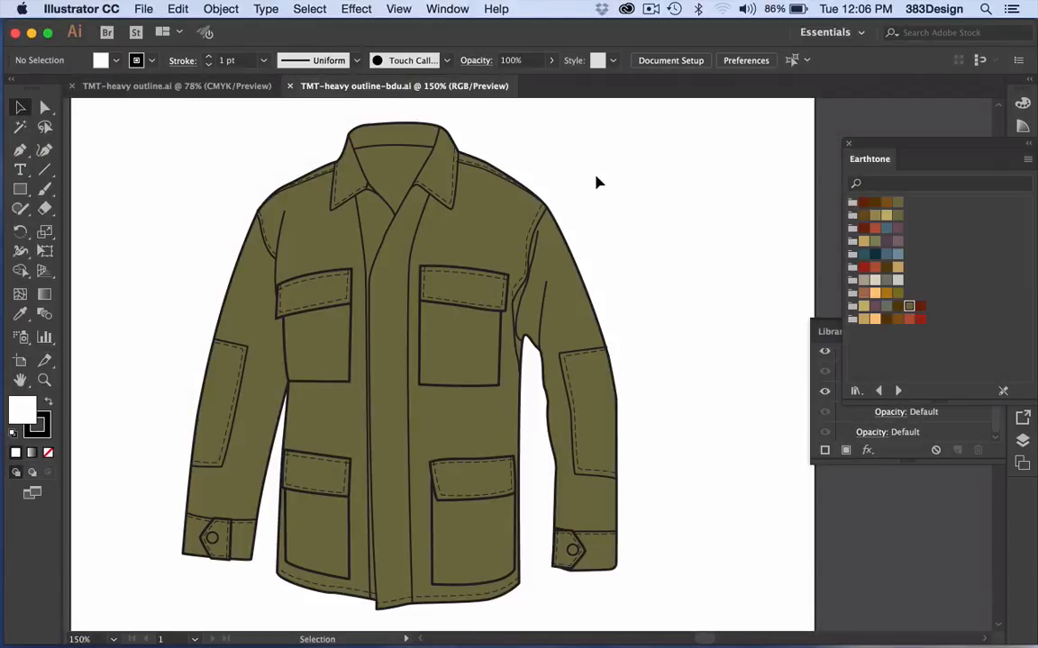
mouse_move(611, 222)
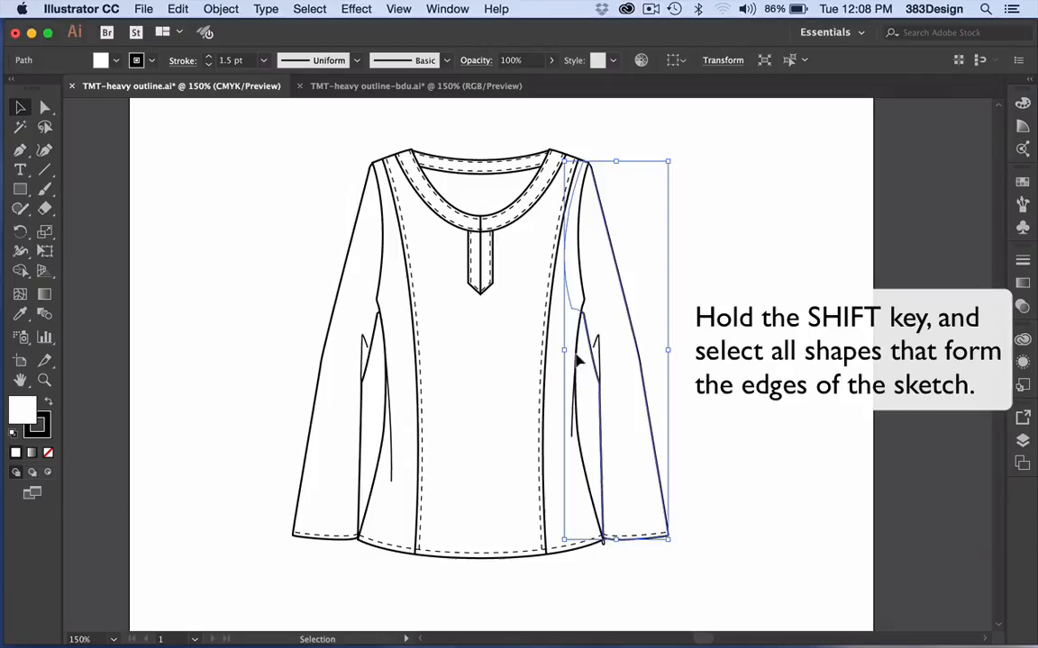
Select the outer edge shapes and neckline edge of the top sketch and copy them.
click(388, 414)
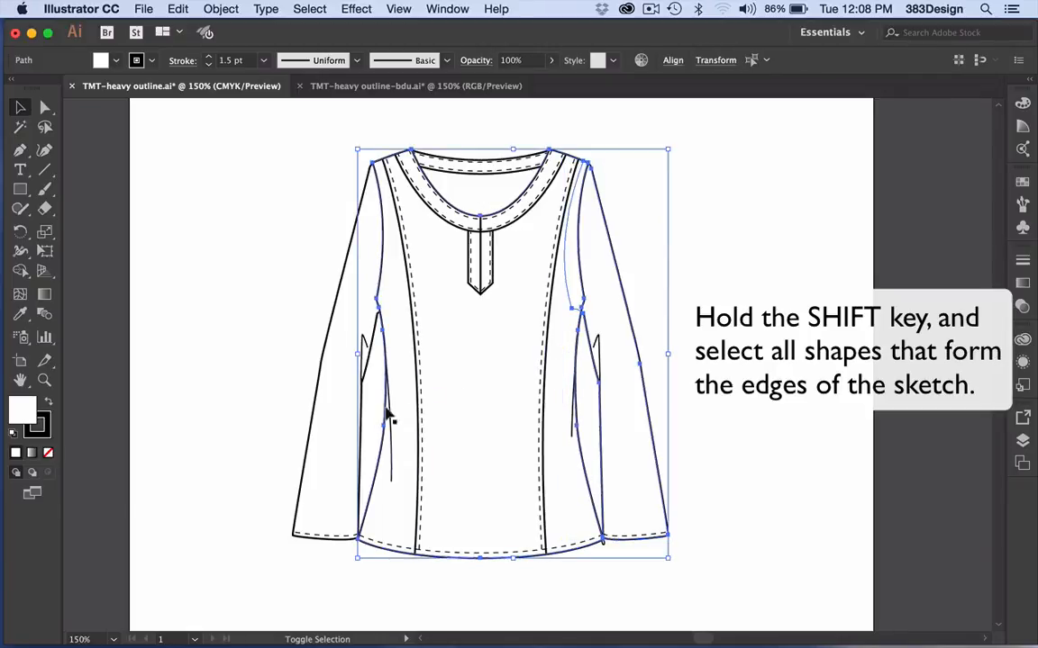
click(487, 196)
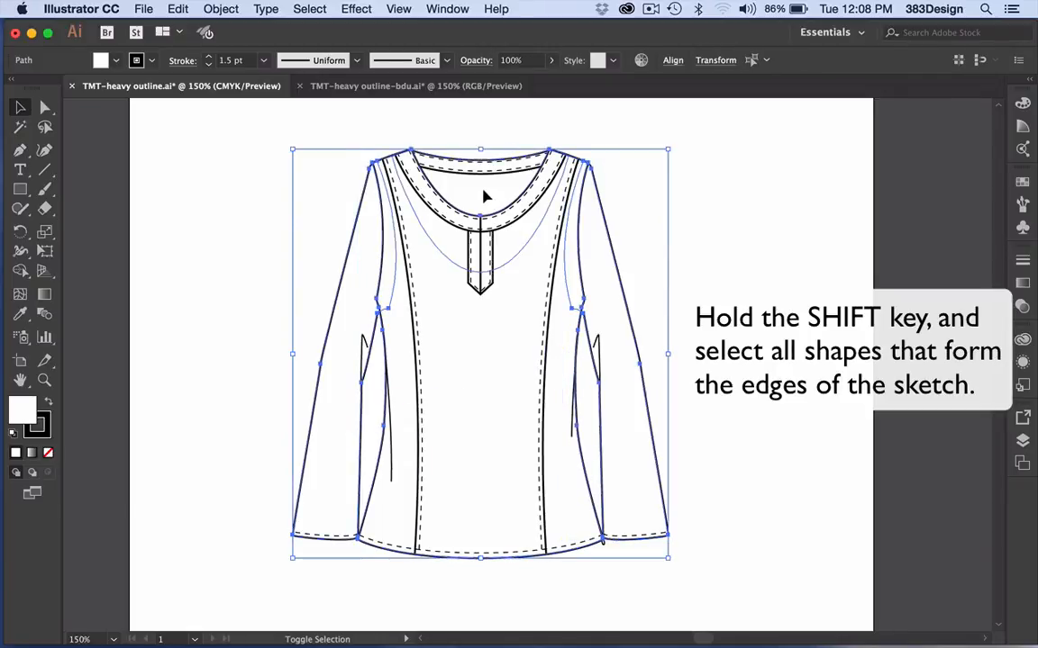
click(486, 197)
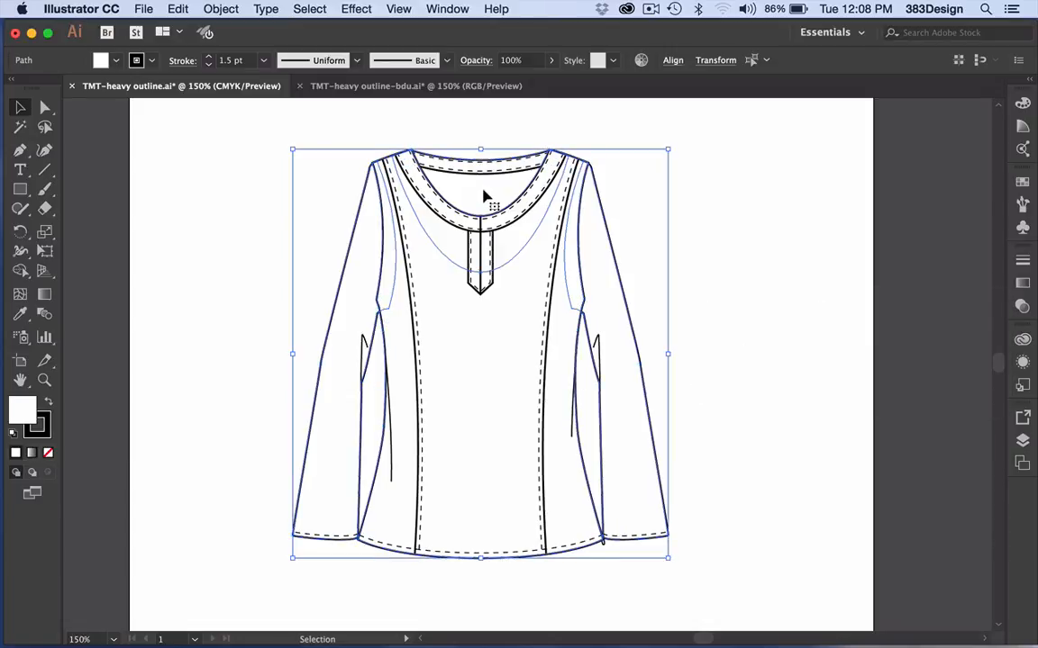
click(177, 9)
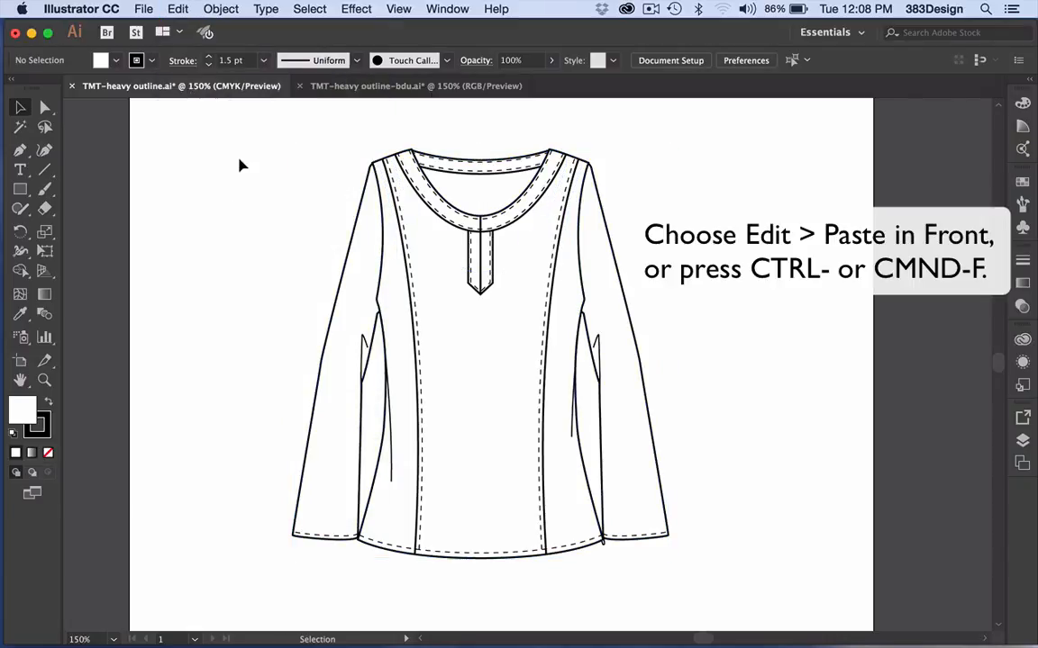
Paste the edge copies in front and merge them into one pink silhouette with Shape Builder.
key(cmd+f)
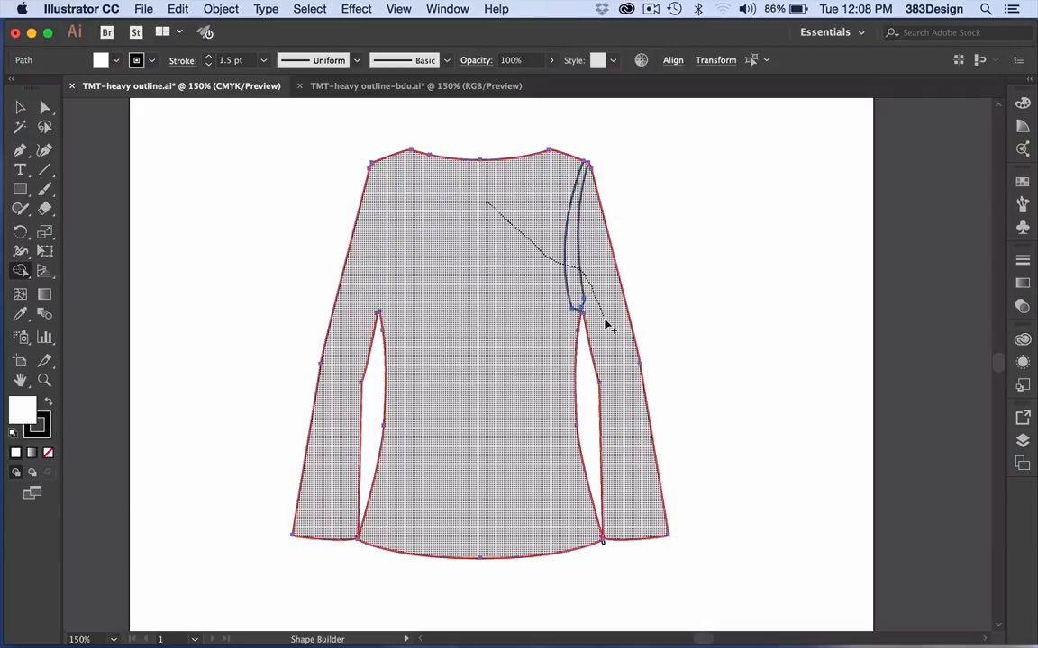
click(20, 106)
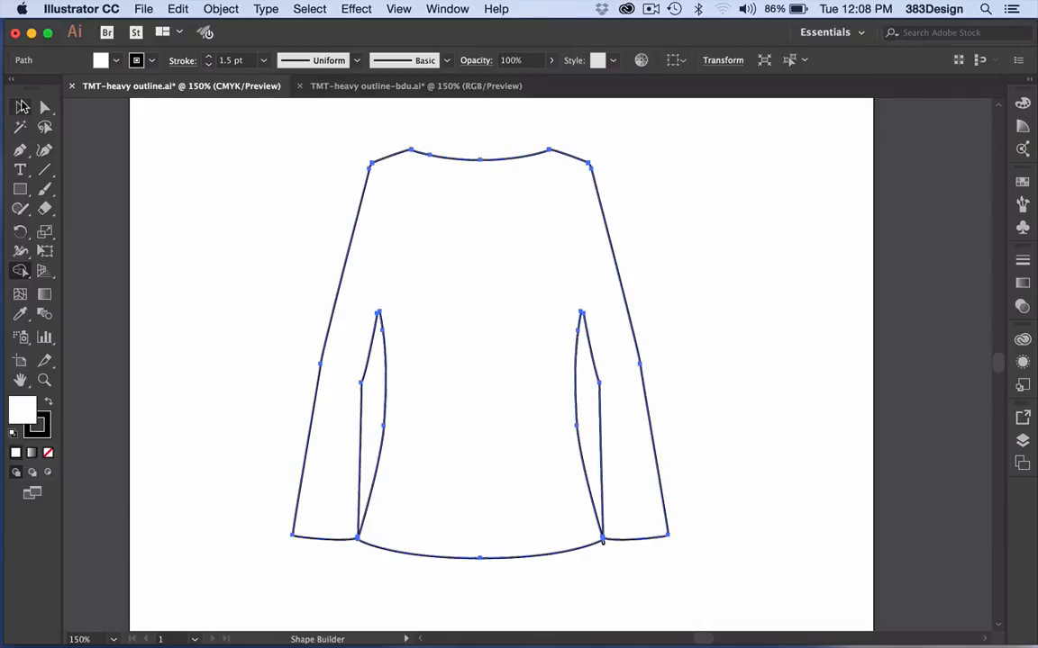
click(19, 106)
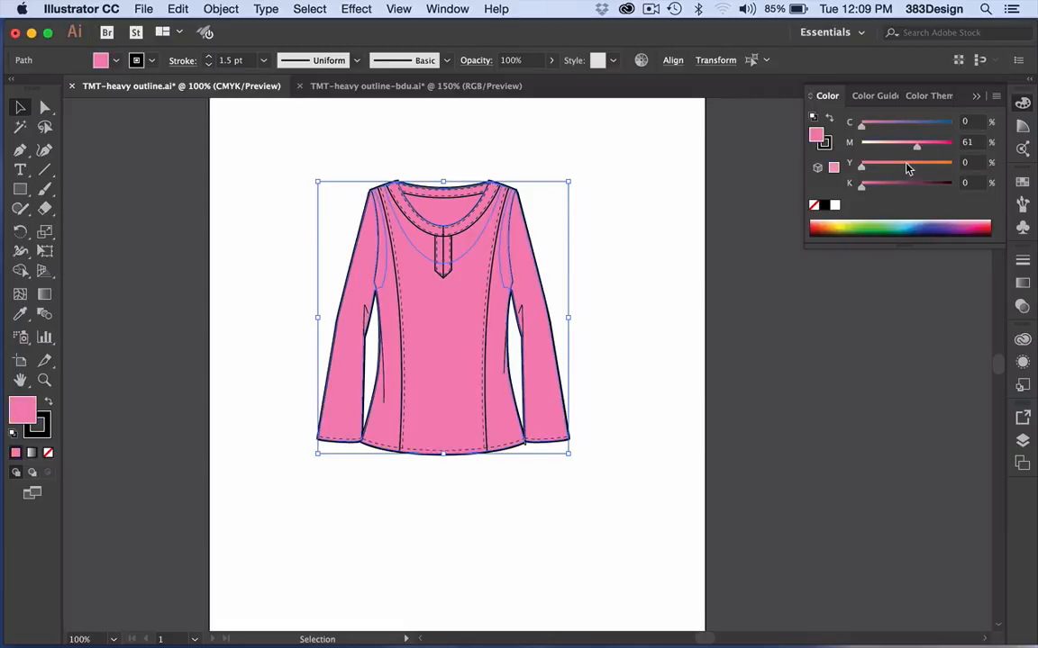
Drag a Color panel slider to change the silhouette fill from pink to orange.
drag(861, 162, 930, 162)
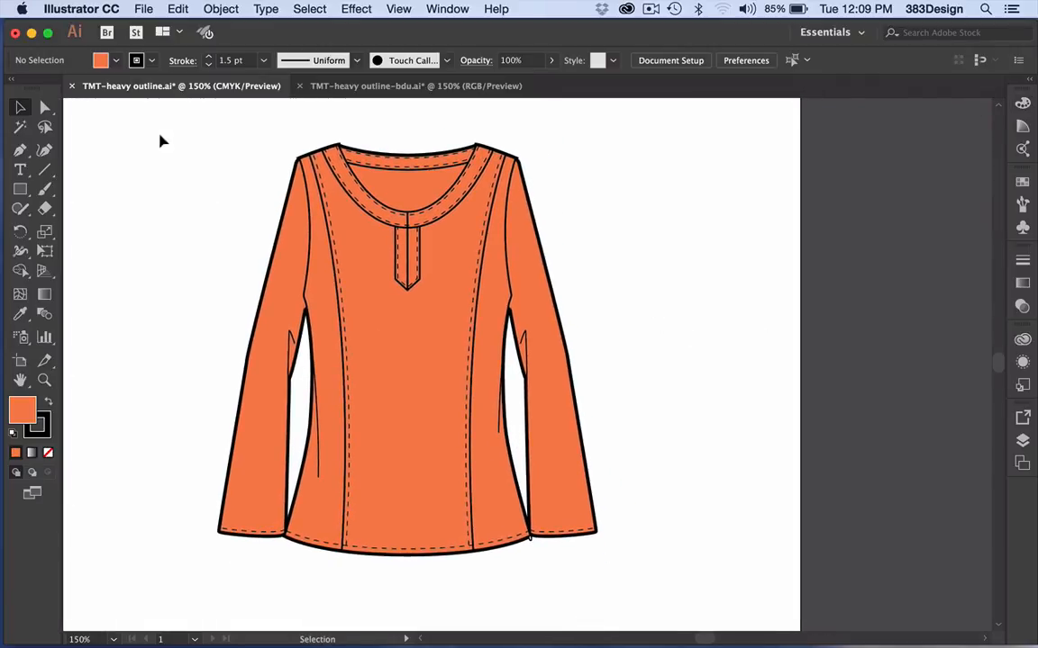
click(405, 360)
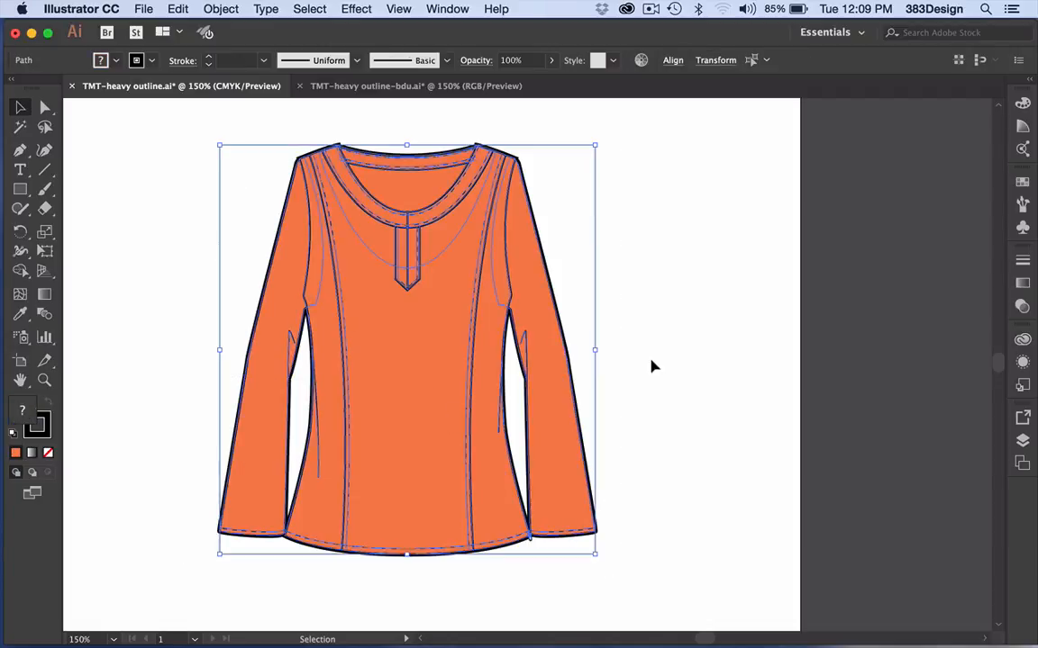